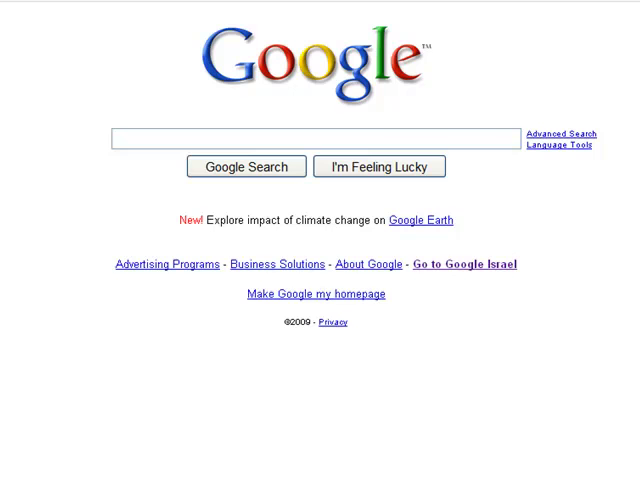
Go from Google to the FindAJobAlready Blog's wp-admin dashboard
click(136, 138)
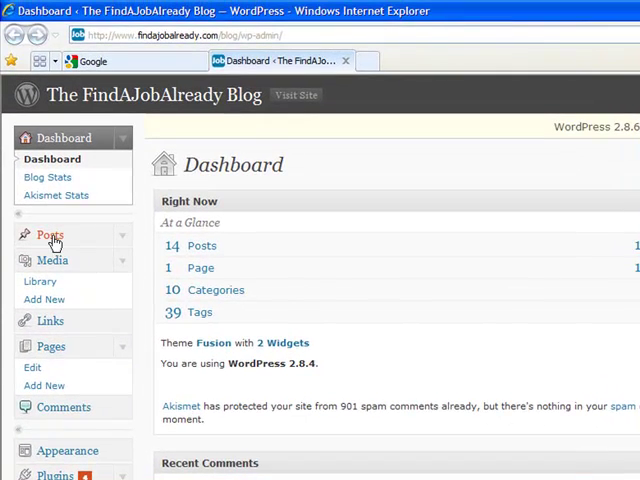
Start a new blog post via Posts > Add New
click(48, 234)
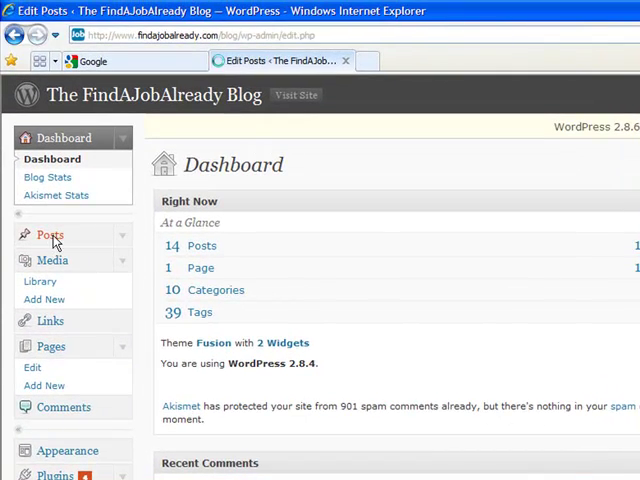
click(48, 234)
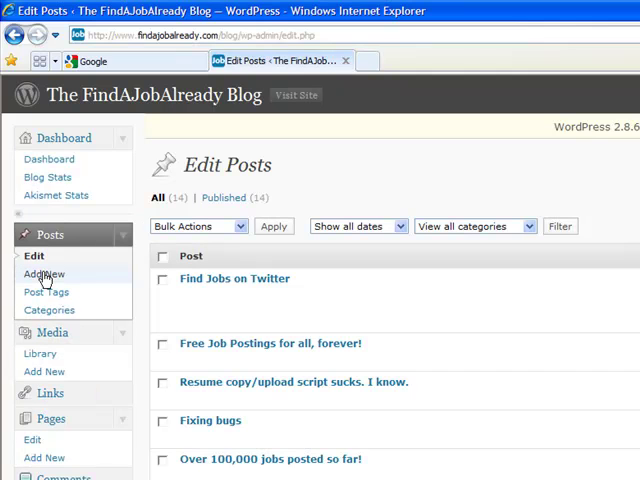
click(44, 274)
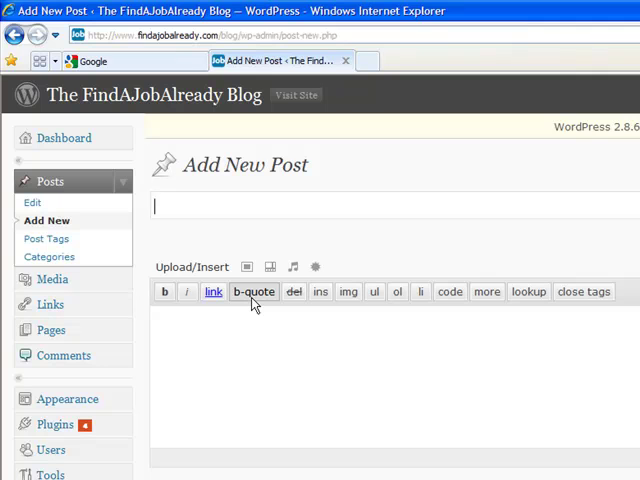
Title the post 'free job postings', write 'we have free job postings', and locate Send Trackbacks
text(f)
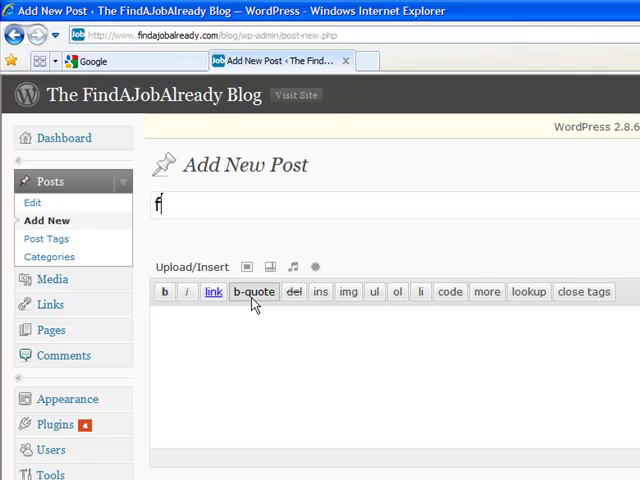
text(ree job postings)
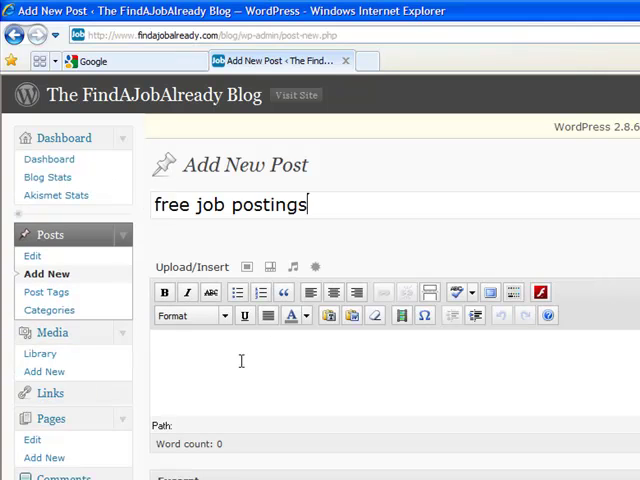
text(we have free job postings.)
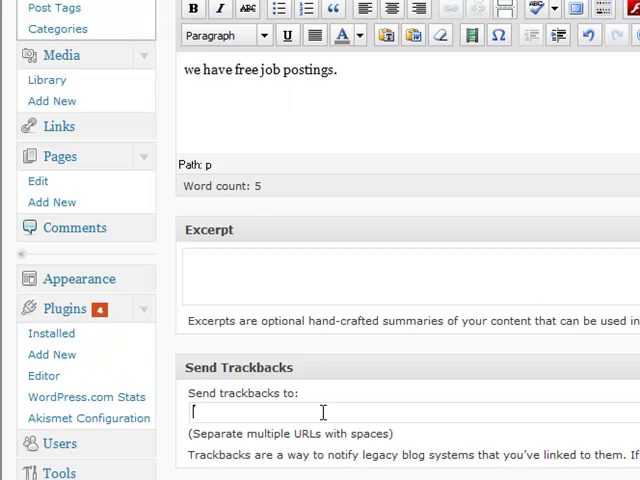
scroll(down, 3)
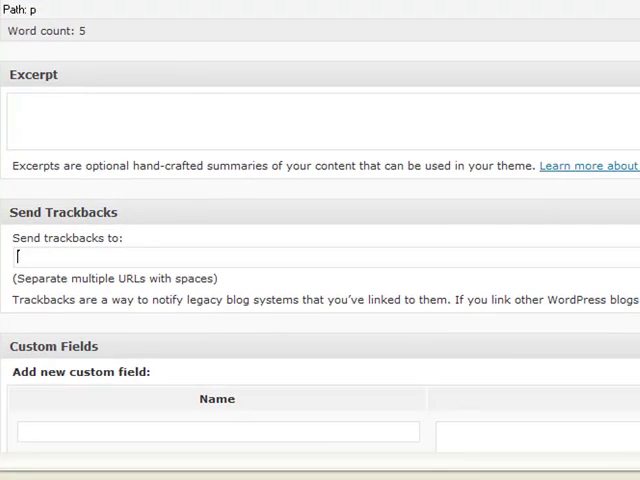
scroll(down, 3)
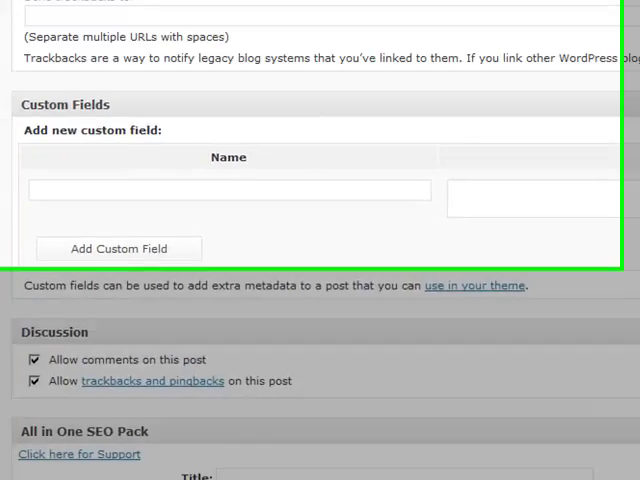
scroll(up, 3)
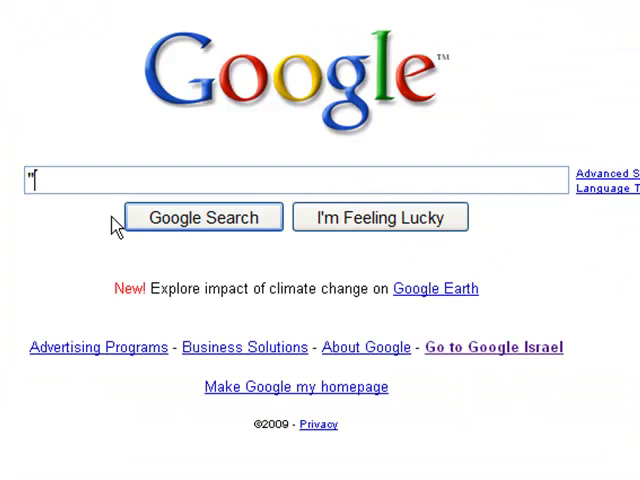
Search Google for "free job postings" trackback
text(free)
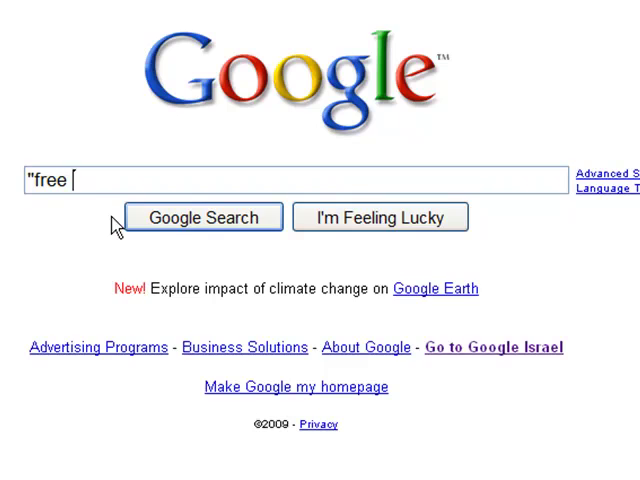
text(job postings")
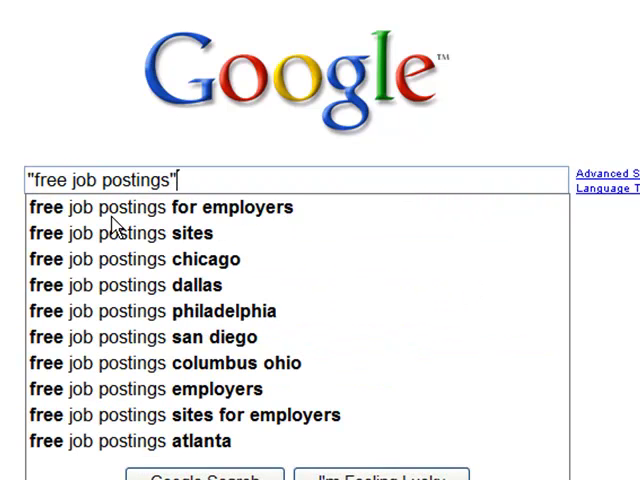
text(trackback)
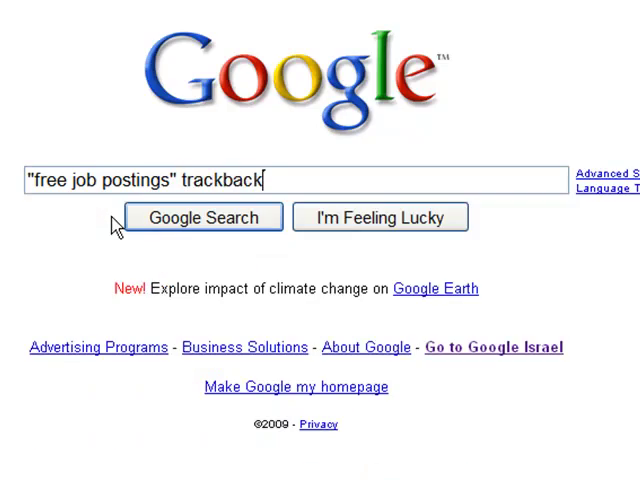
click(202, 216)
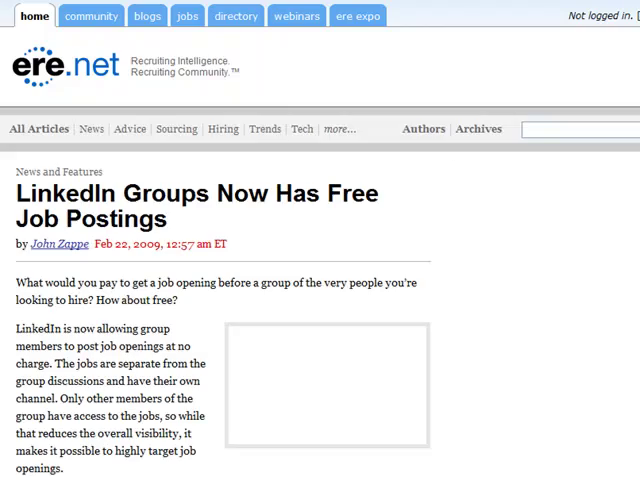
Scroll the ere.net LinkedIn Groups article to its comments and view its page source
scroll(down, 3)
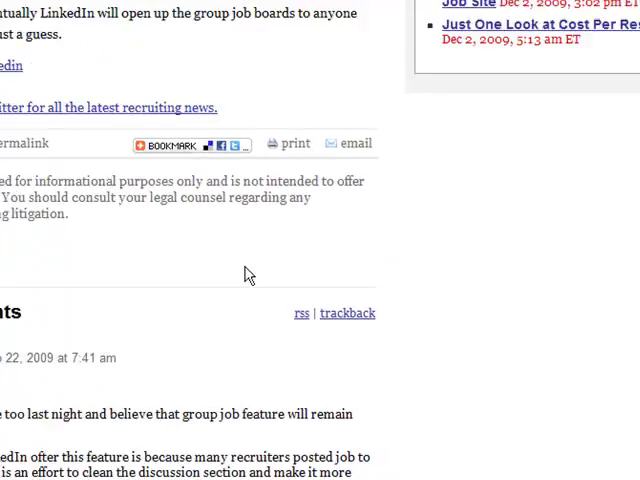
right_click(248, 276)
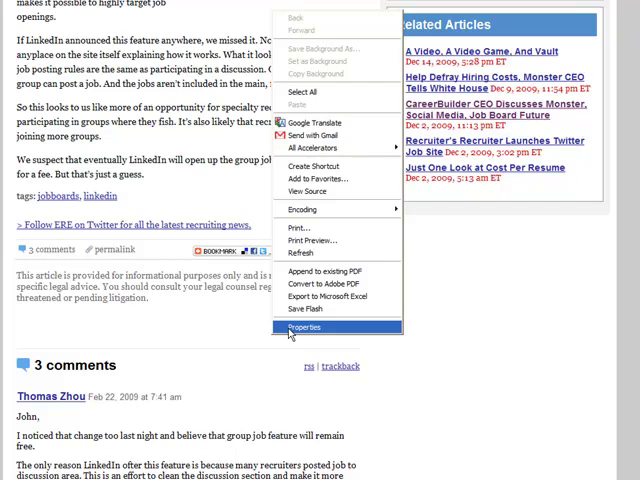
mouse_move(312, 192)
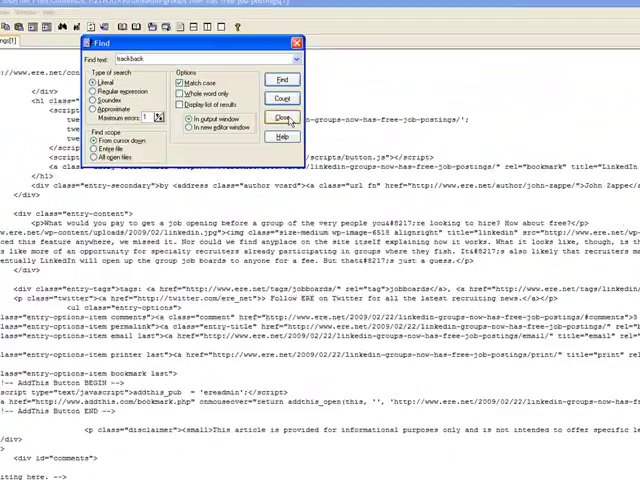
Find 'trackback' in the page source and scroll to the trackback and comments code
click(284, 118)
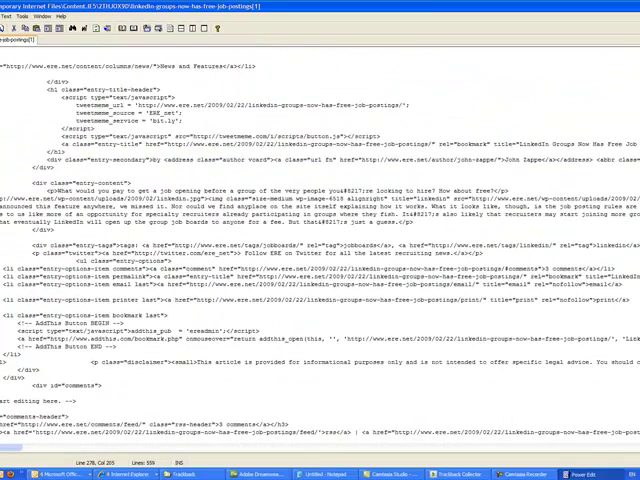
scroll(down, 3)
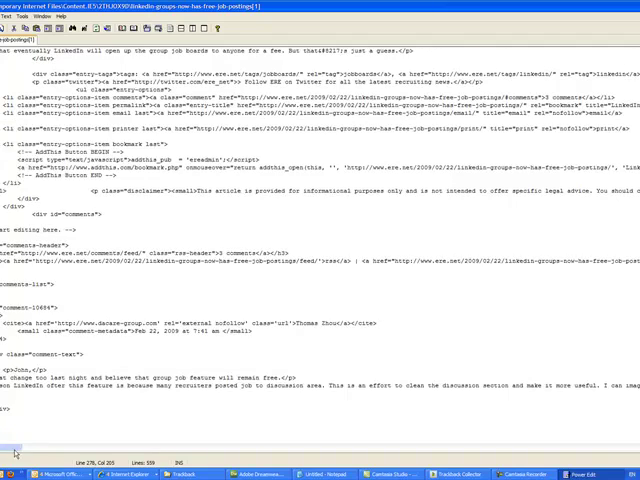